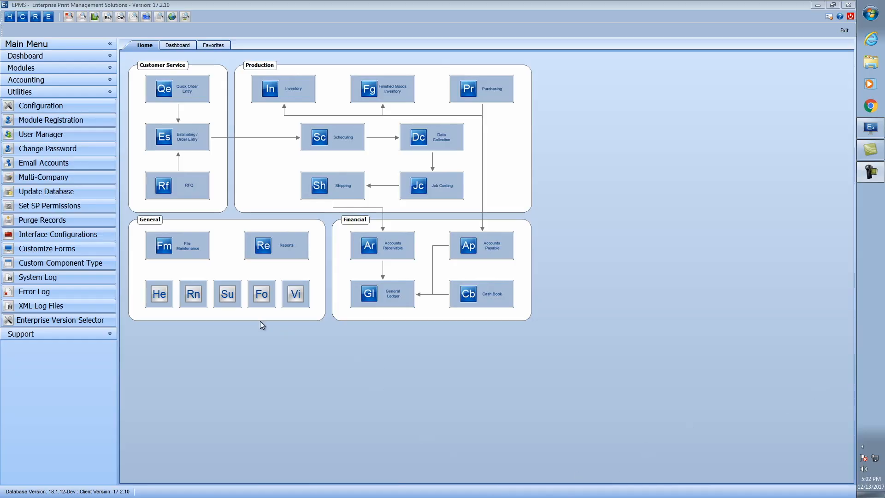
mouse_move(178, 244)
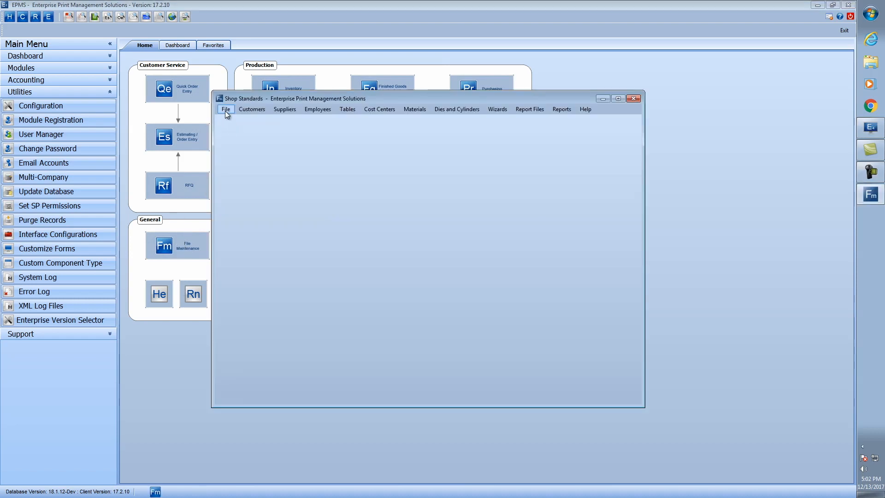
Open the File menu in Shop Standards to list the system setup options
left_click(225, 109)
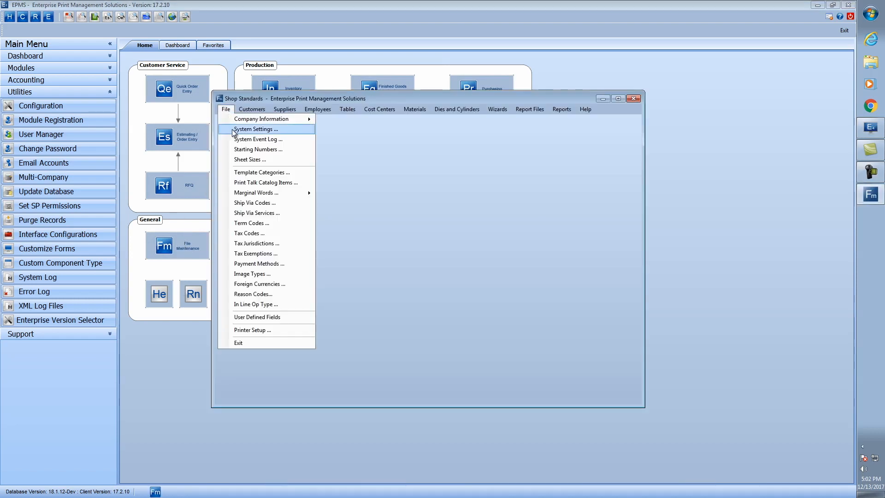
Save System Settings with component UDF tabs shown for mailing, web and sheetfed components
left_click(254, 129)
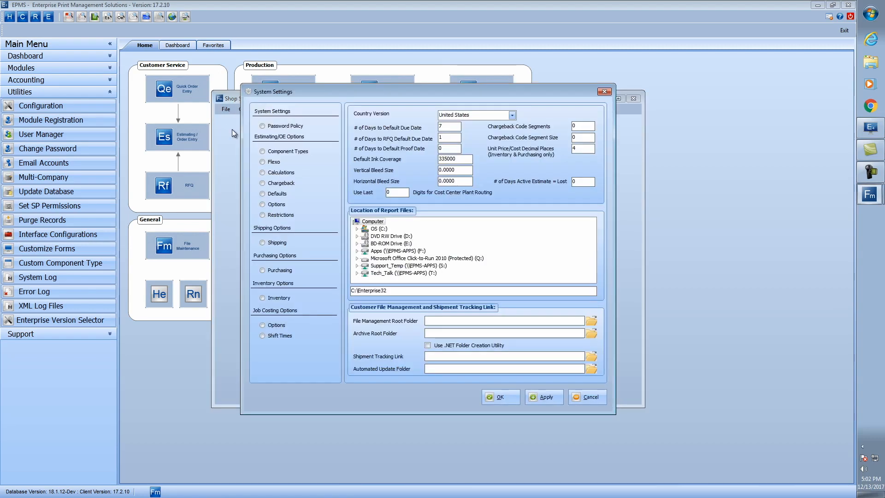
mouse_move(258, 168)
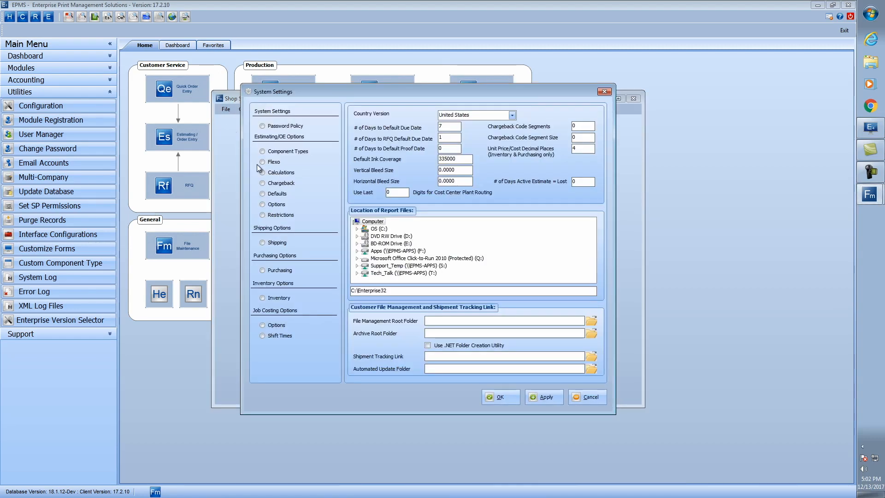
left_click(261, 153)
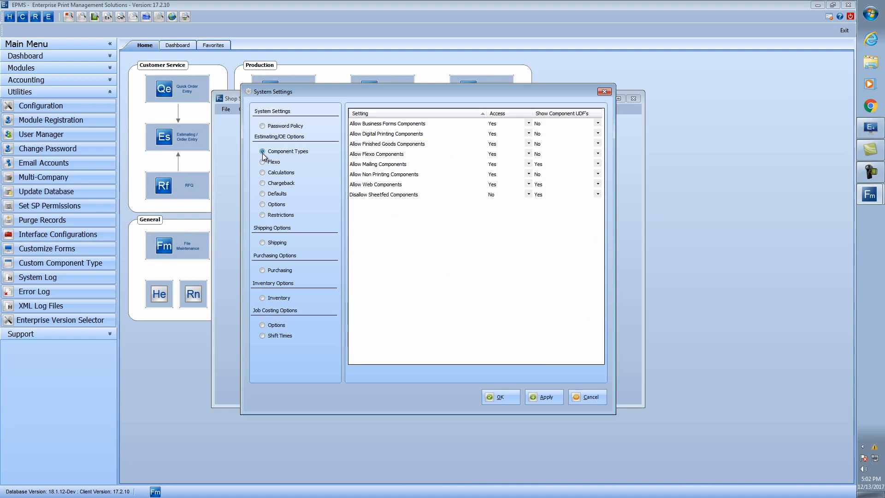
mouse_move(559, 196)
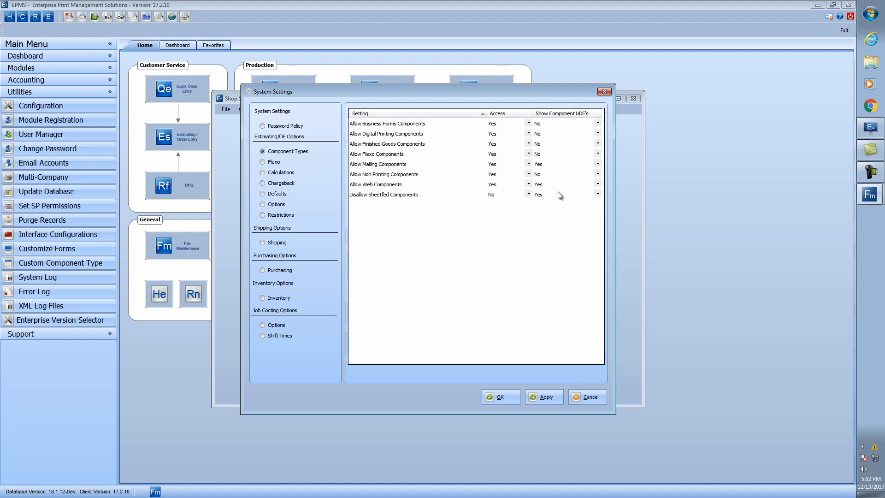
mouse_move(541, 127)
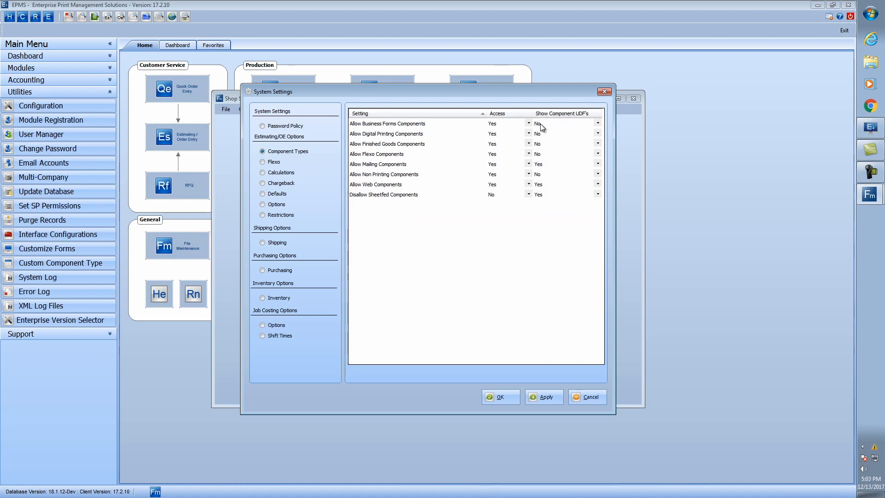
mouse_move(543, 148)
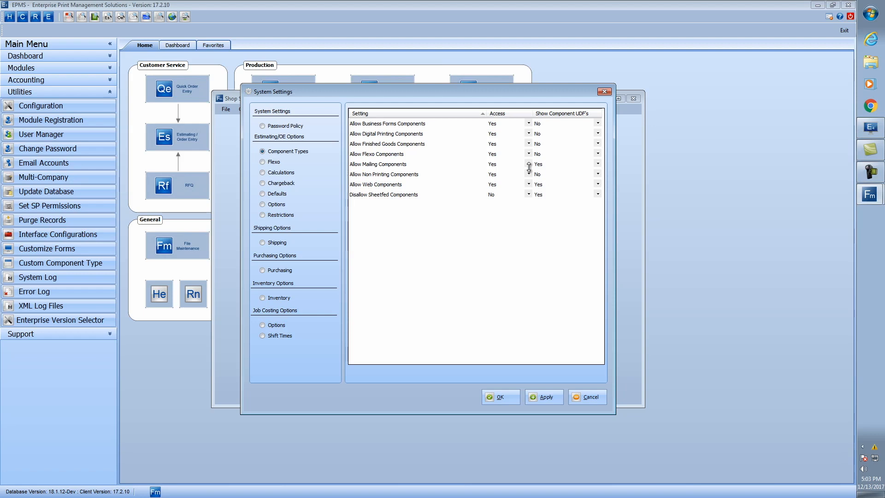
mouse_move(536, 156)
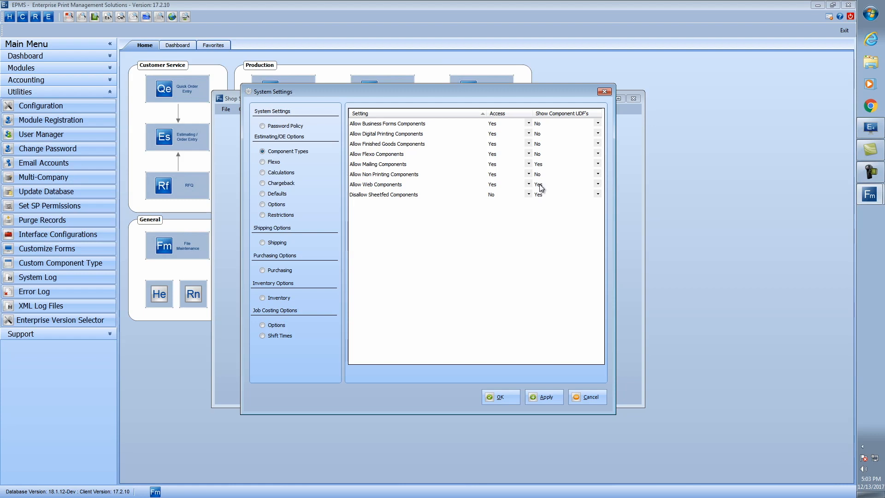
mouse_move(540, 189)
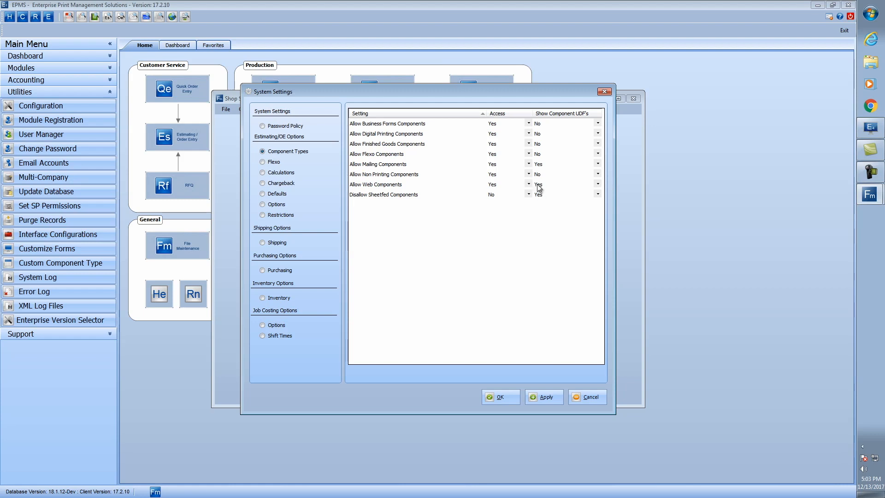
mouse_move(539, 190)
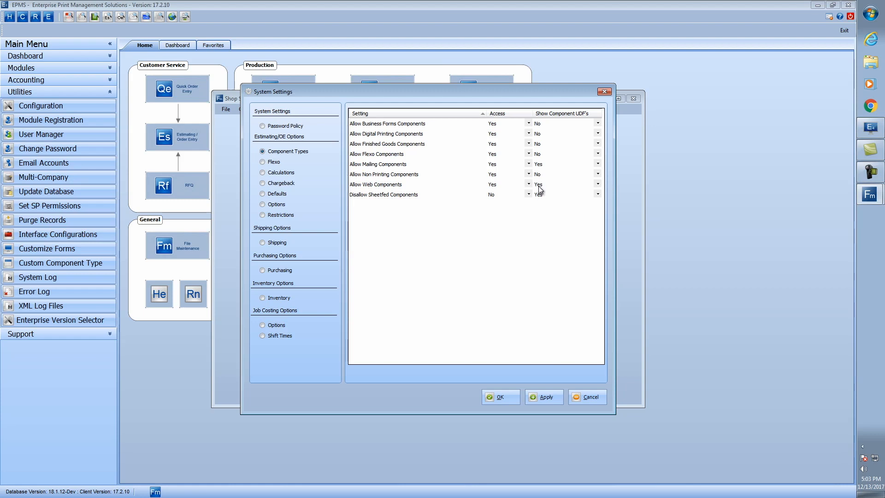
mouse_move(544, 188)
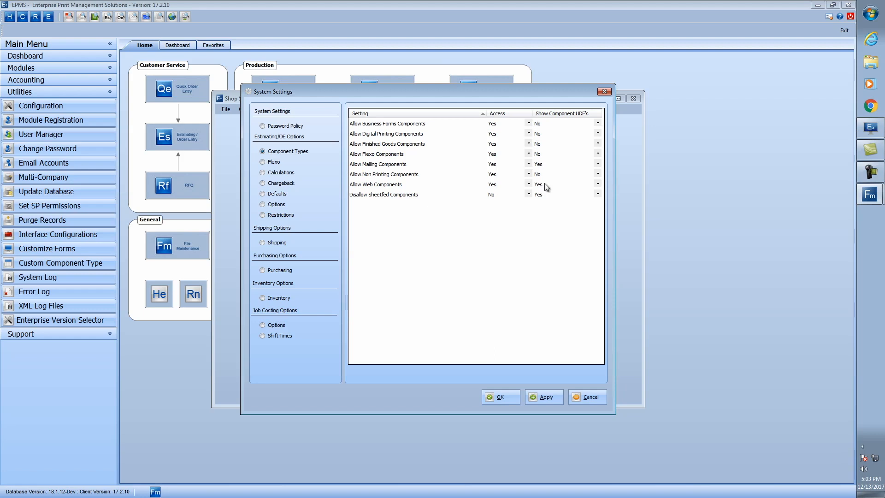
mouse_move(559, 151)
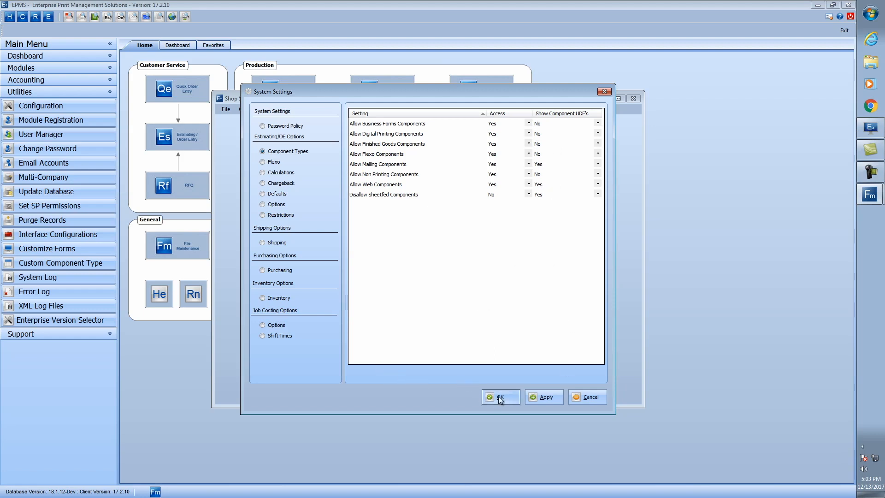
left_click(498, 396)
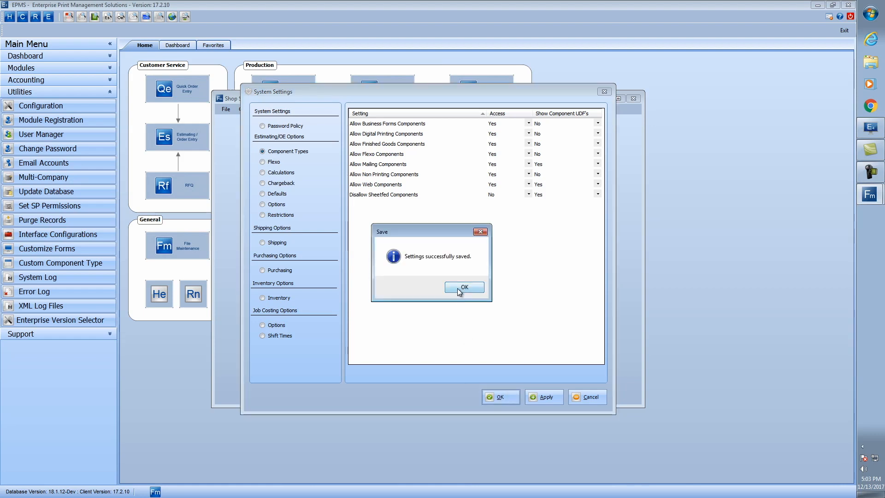
left_click(464, 287)
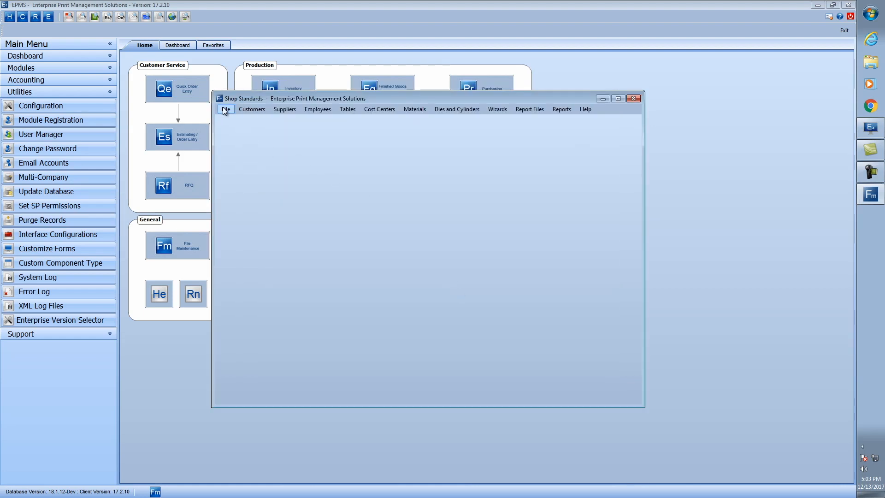
Choose User Defined Fields from the Shop Standards File menu
left_click(225, 109)
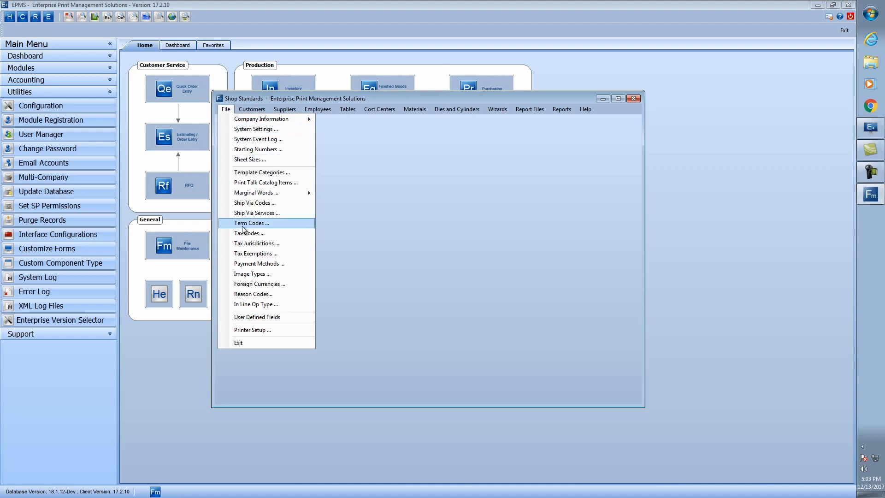
left_click(257, 316)
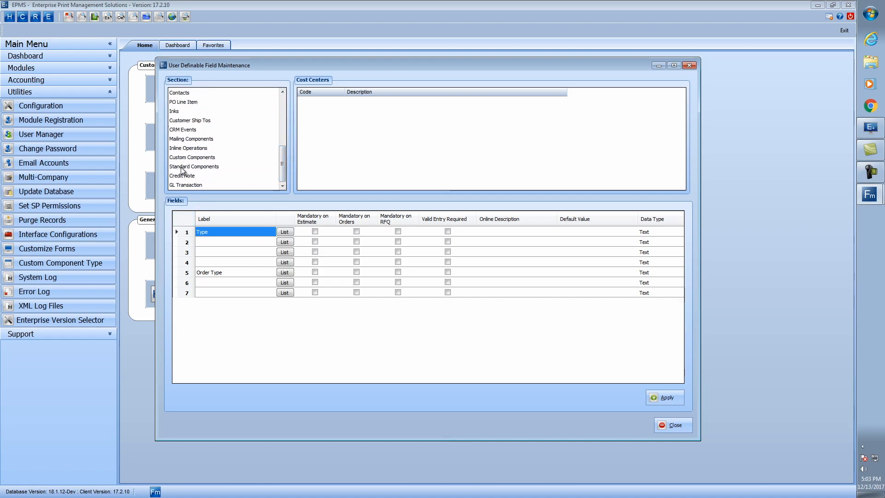
Show Standard Components fields and review the Yes/No list for Press check Req'd
left_click(193, 165)
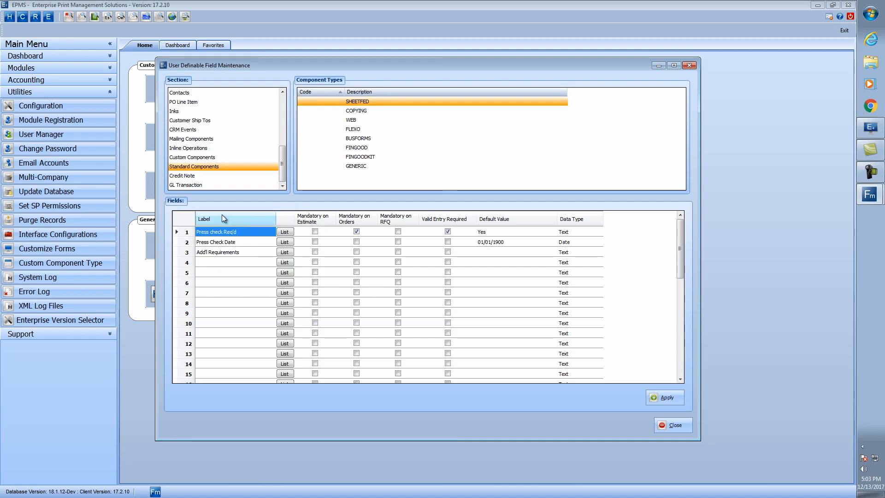
mouse_move(666, 244)
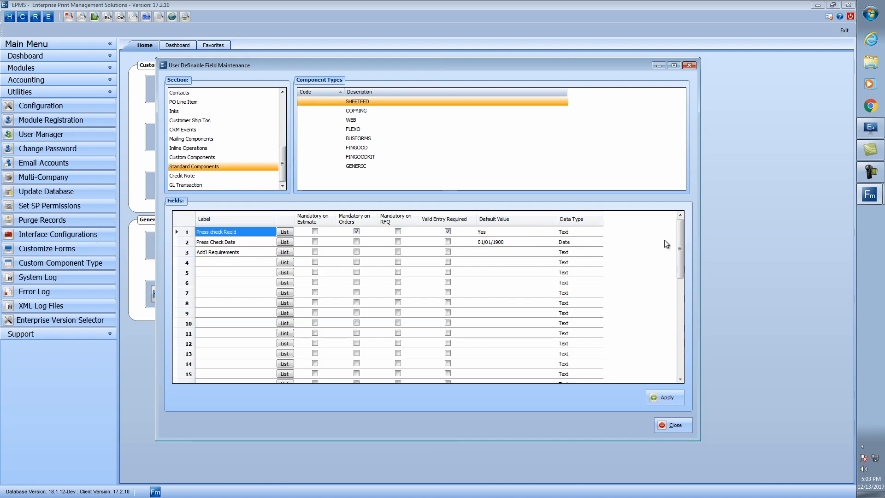
scroll("down", 3)
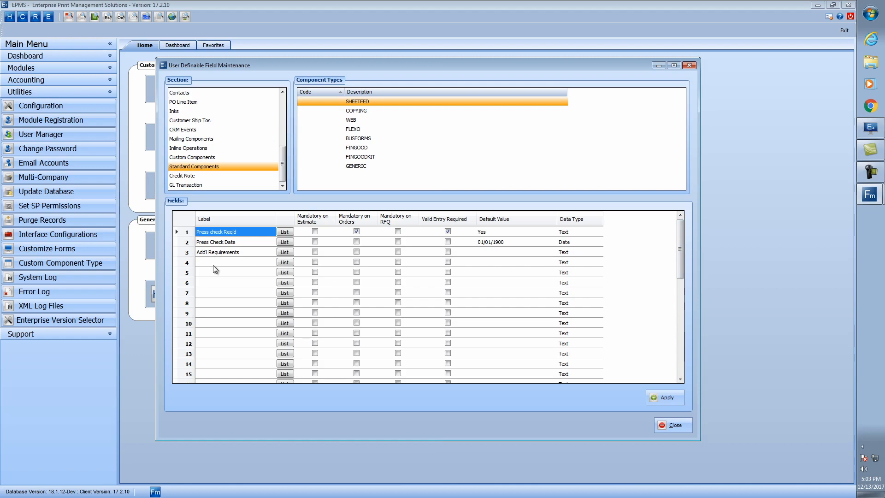
mouse_move(198, 269)
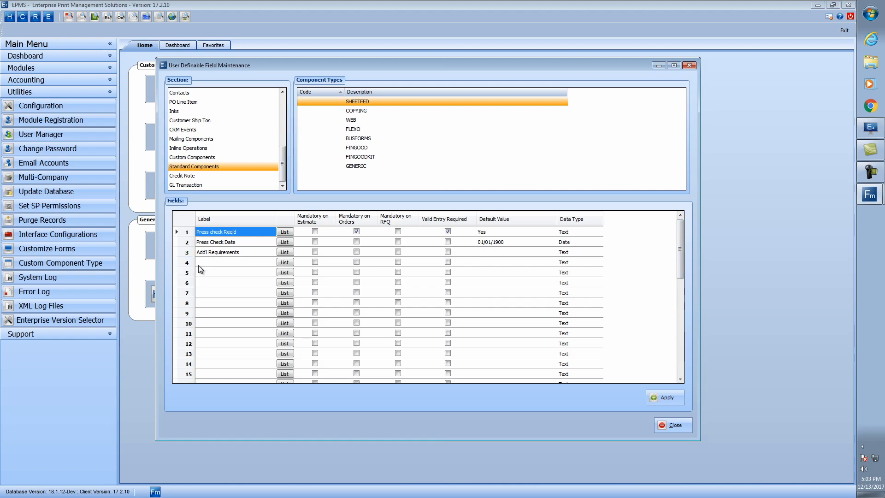
mouse_move(487, 237)
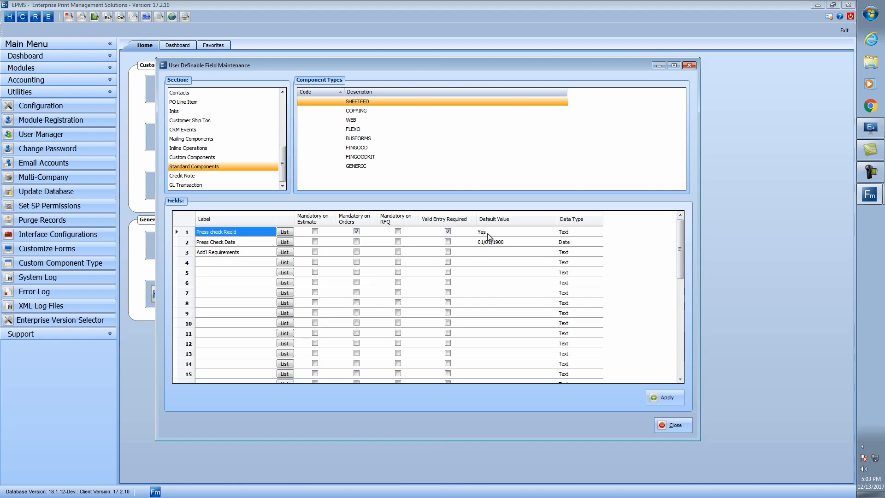
mouse_move(490, 244)
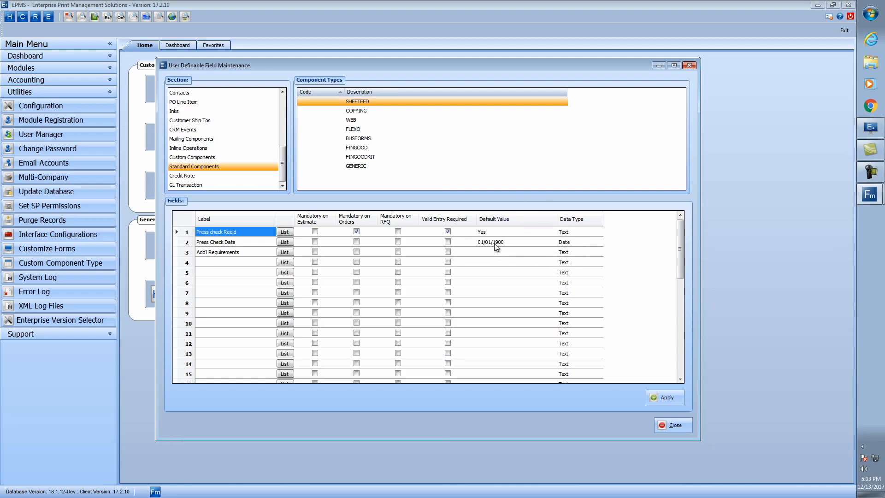
mouse_move(236, 261)
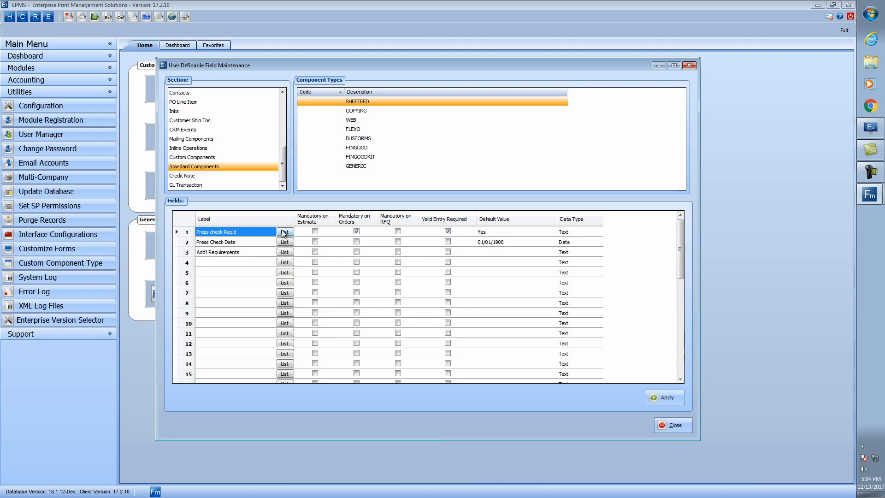
left_click(284, 231)
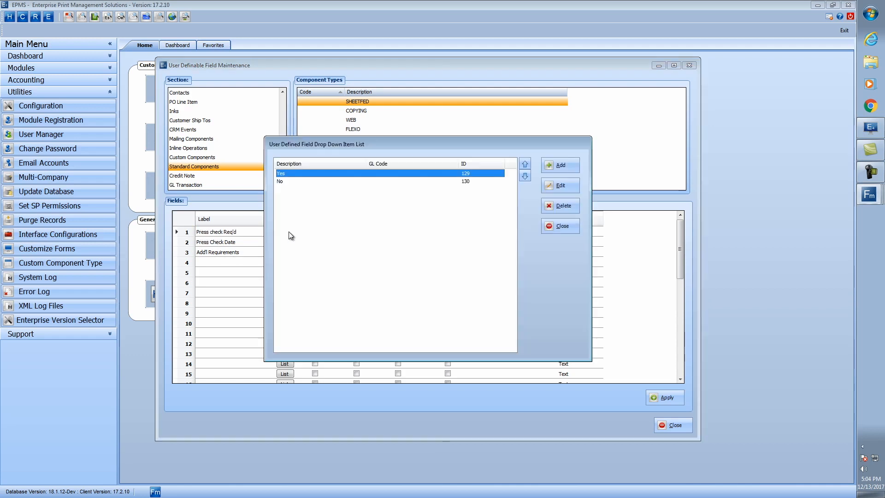
mouse_move(559, 225)
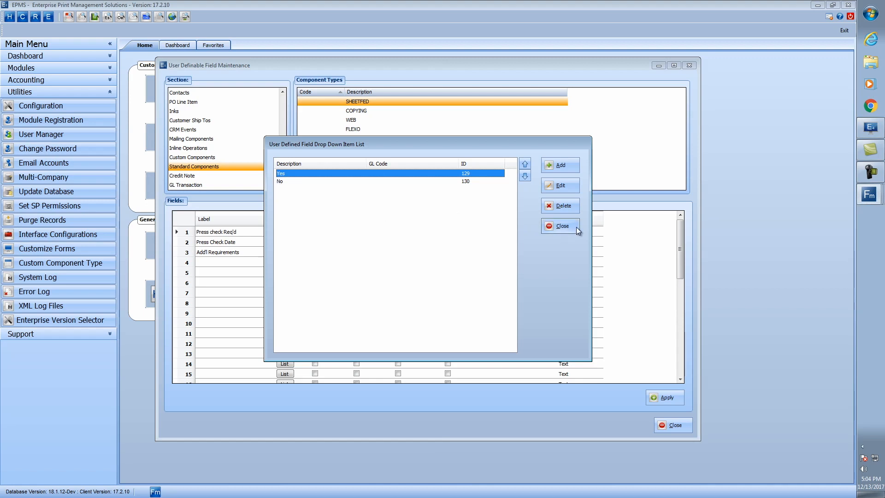
left_click(558, 225)
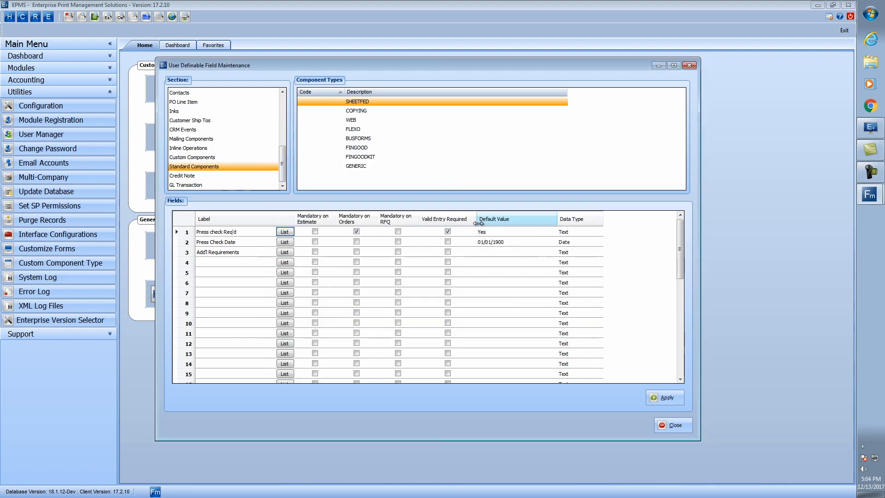
mouse_move(561, 238)
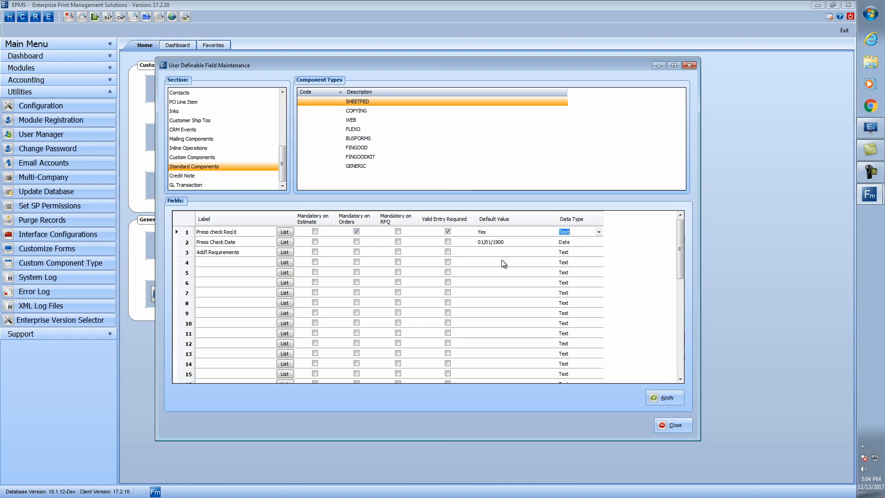
mouse_move(226, 245)
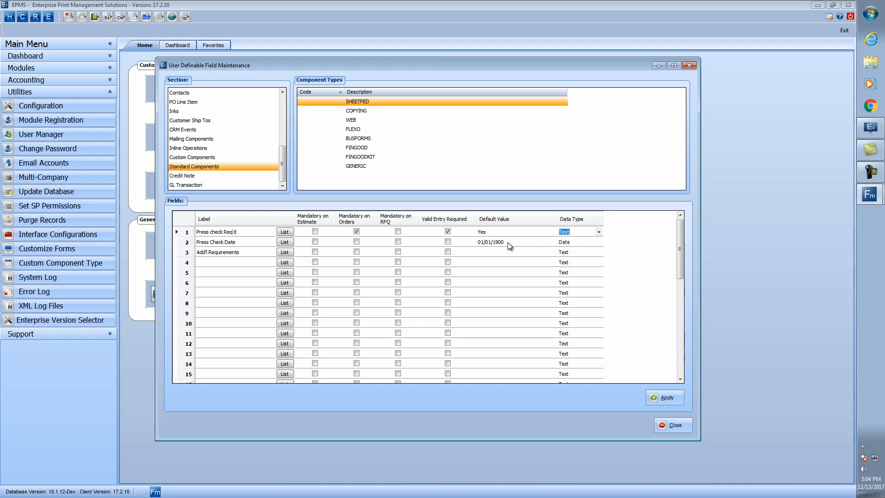
mouse_move(575, 243)
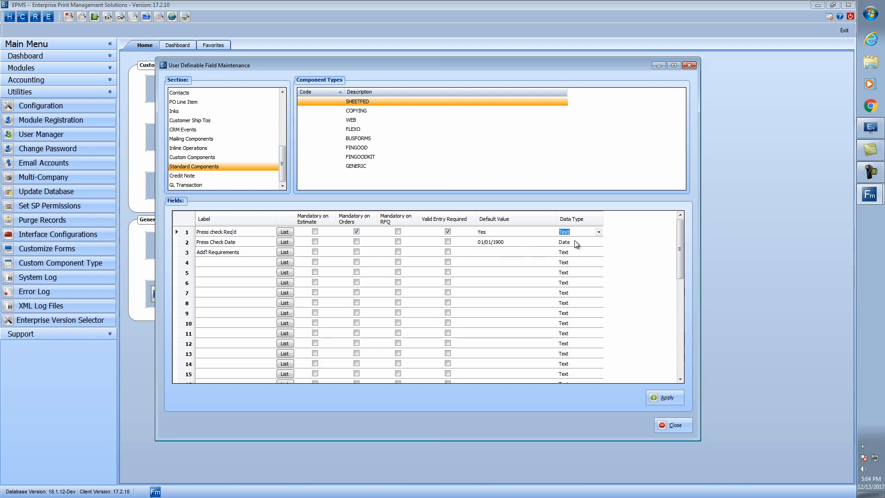